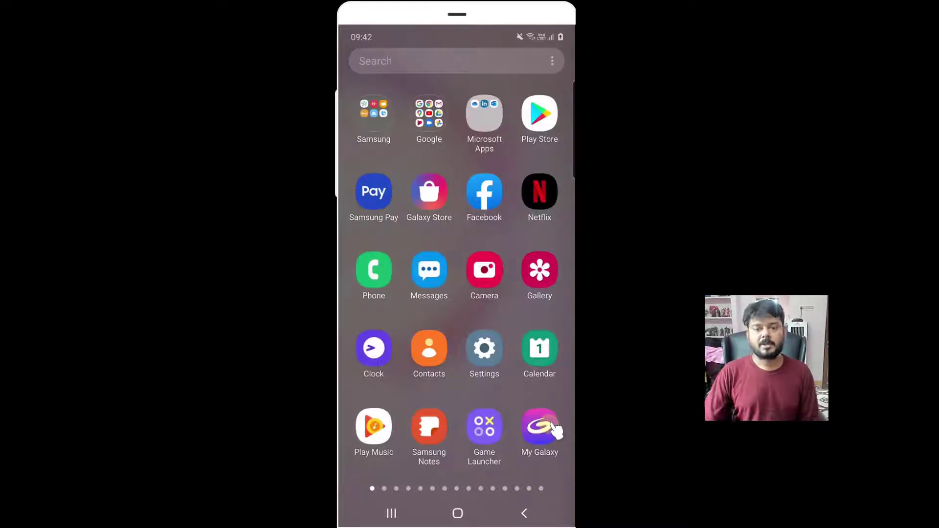
Step: Reach the Find My Mobile page under Biometrics and security in Android Settings
{"action": "left_click", "coordinate": [484, 348]}
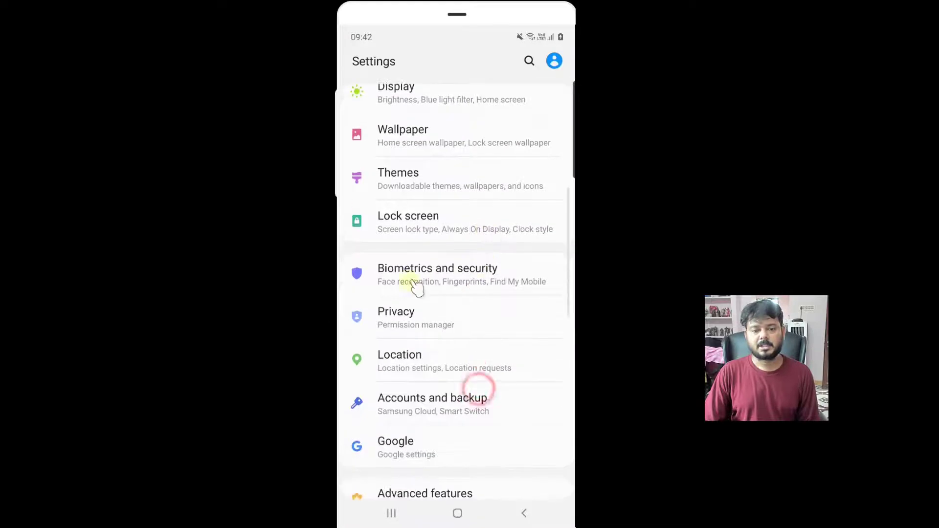
{"action": "left_click", "coordinate": [437, 274]}
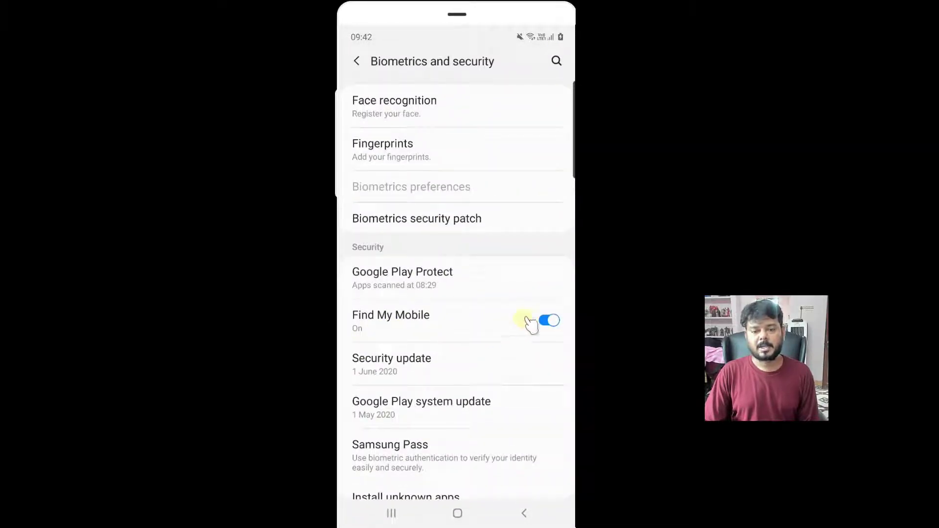
{"action": "left_click", "coordinate": [390, 315]}
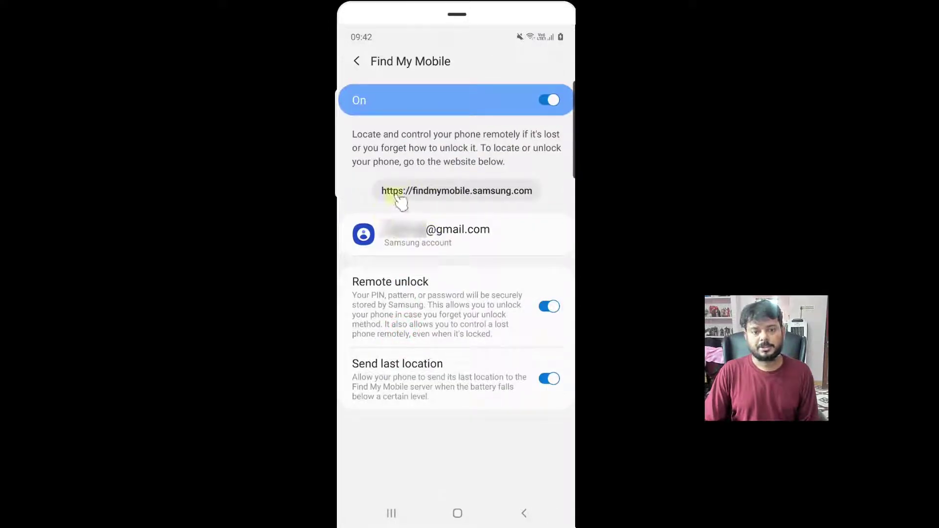
{"action": "mouse_move", "coordinate": [485, 198]}
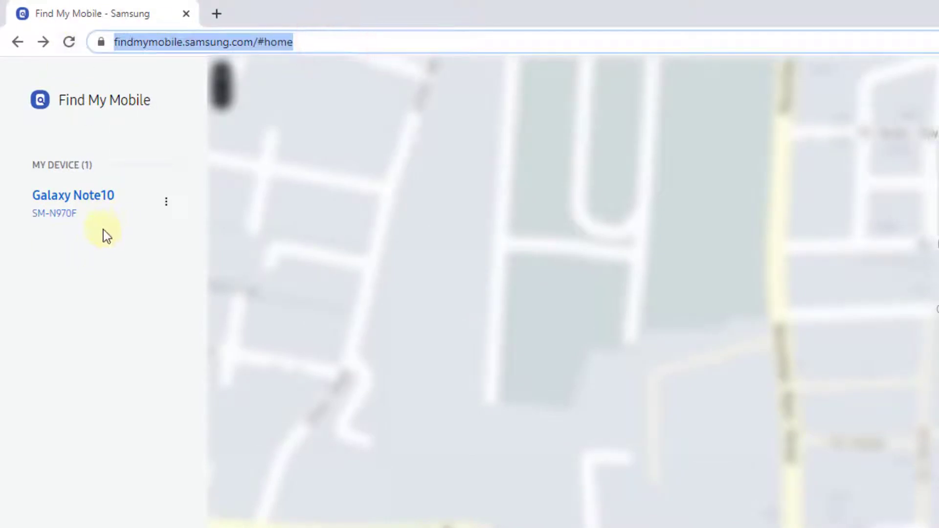
Step: Select the Galaxy Note10 and start the remote Lock option, showing it as unlocked
{"action": "left_click", "coordinate": [73, 195]}
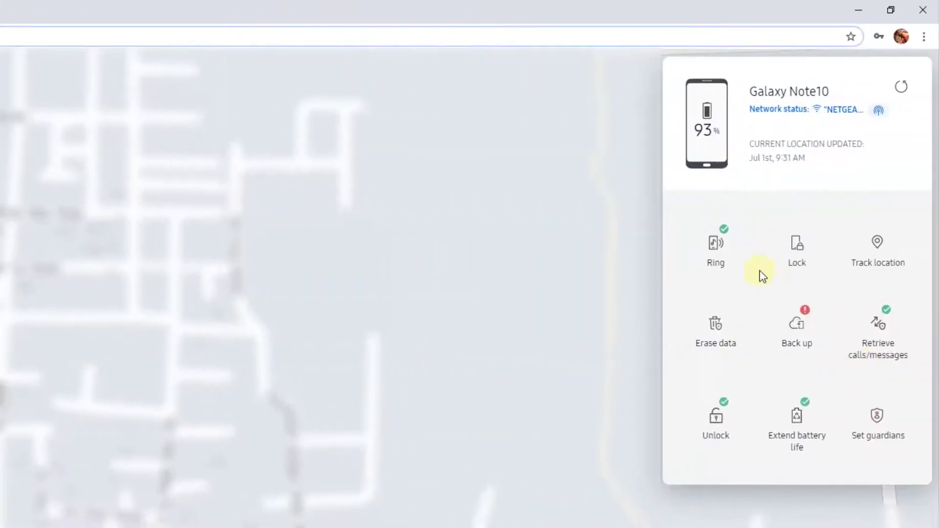
{"action": "mouse_move", "coordinate": [805, 264]}
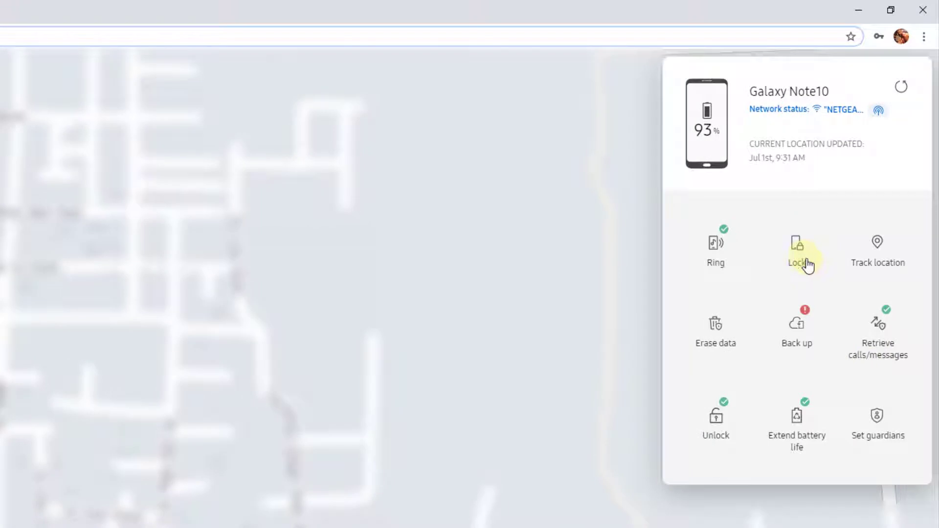
{"action": "mouse_move", "coordinate": [801, 258]}
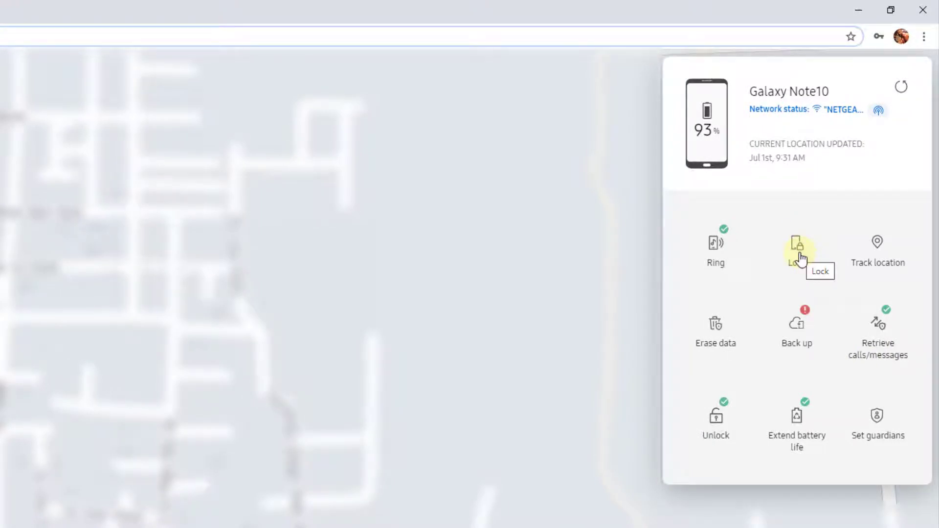
{"action": "left_click", "coordinate": [802, 245]}
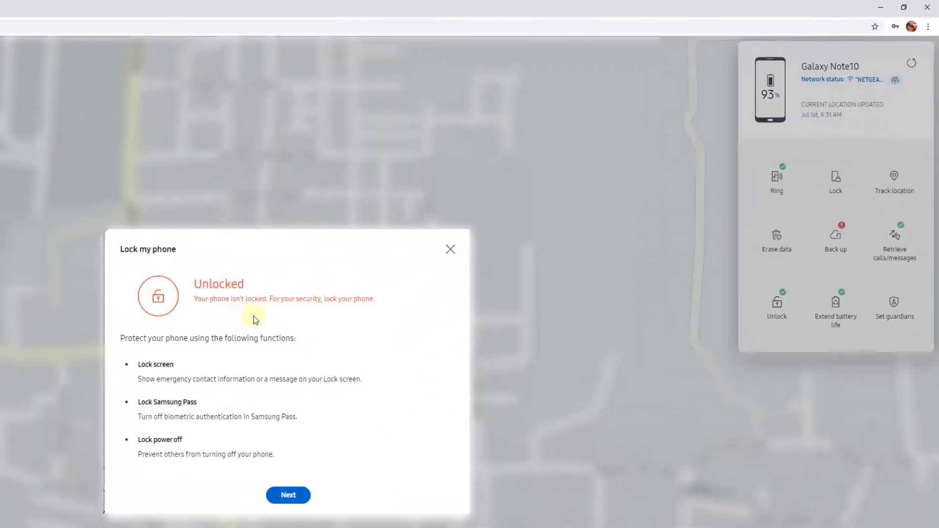
{"action": "mouse_move", "coordinate": [386, 303]}
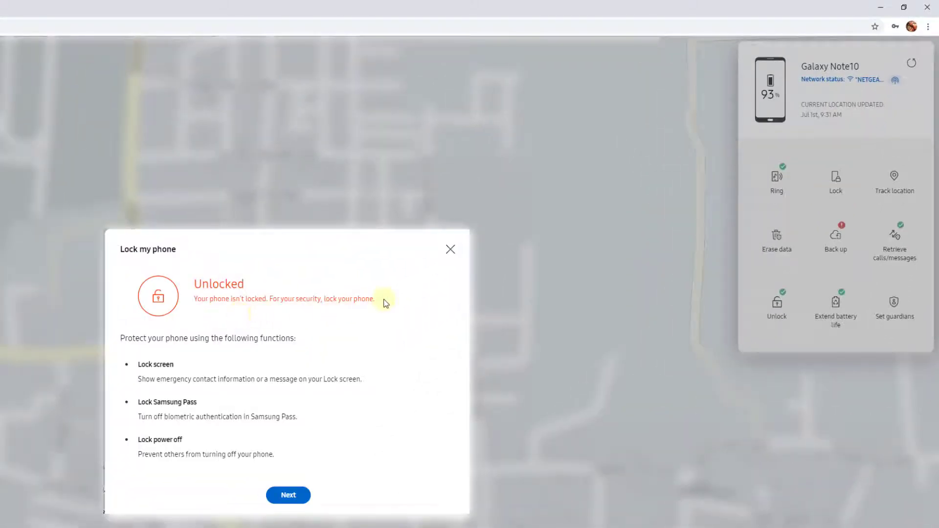
{"action": "left_click", "coordinate": [288, 495]}
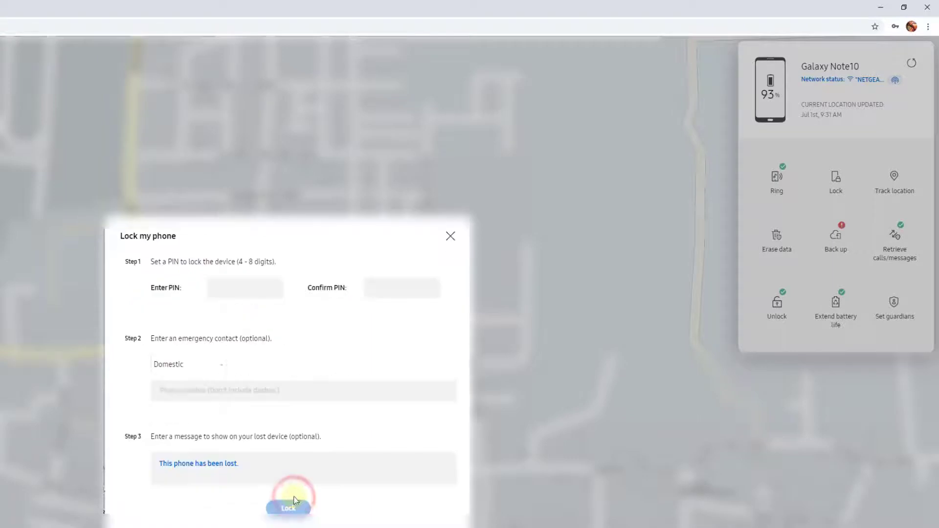
{"action": "left_click", "coordinate": [245, 288]}
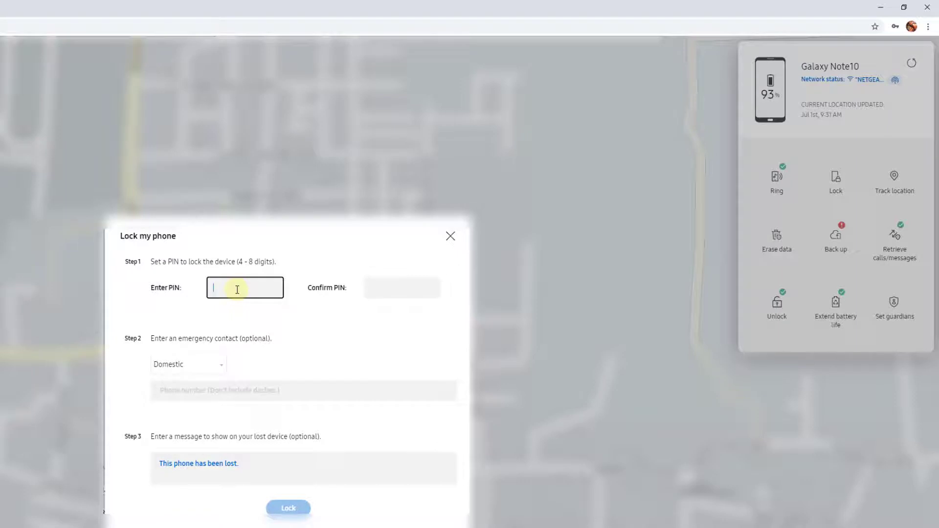
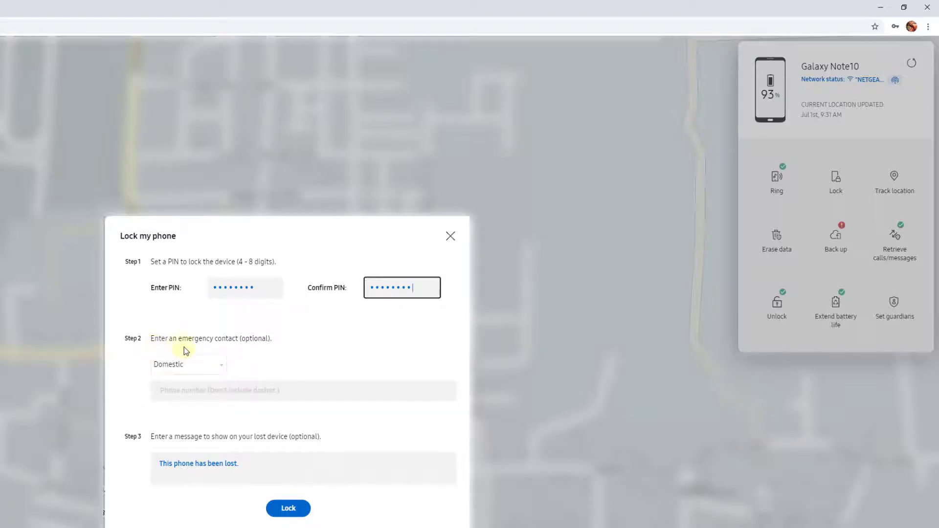
{"action": "left_click", "coordinate": [188, 364]}
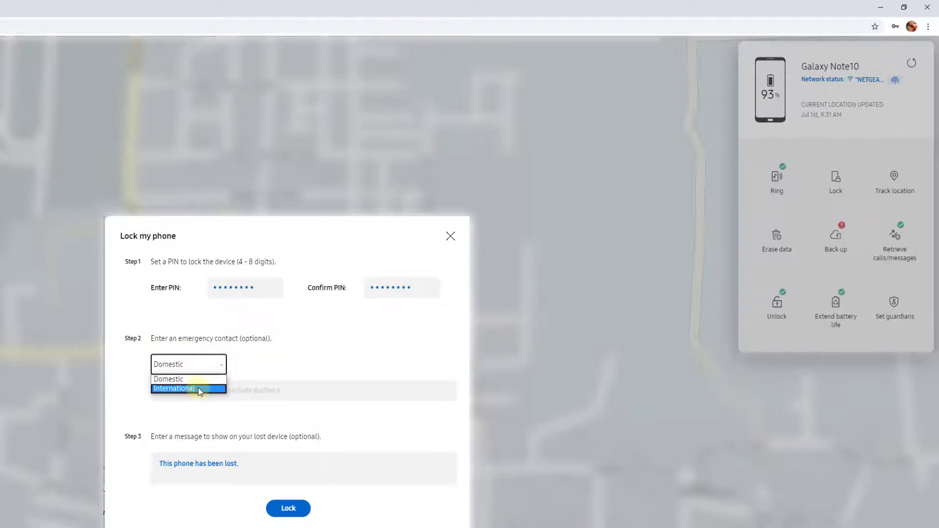
{"action": "left_click", "coordinate": [188, 388]}
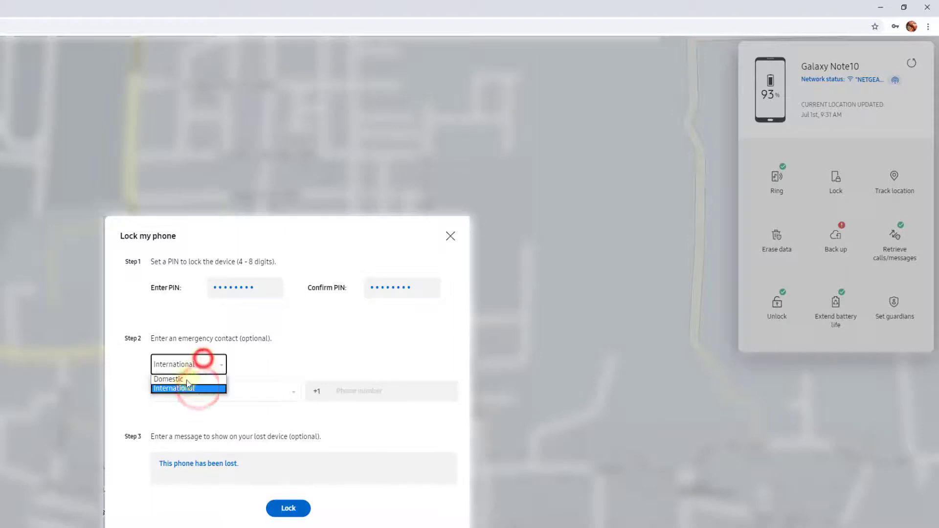
{"action": "left_click", "coordinate": [168, 379]}
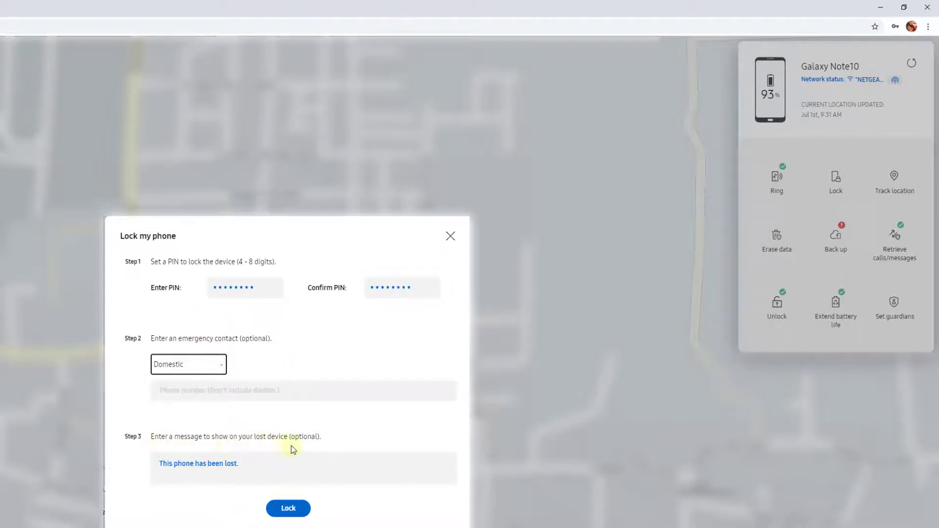
{"action": "left_click", "coordinate": [251, 465]}
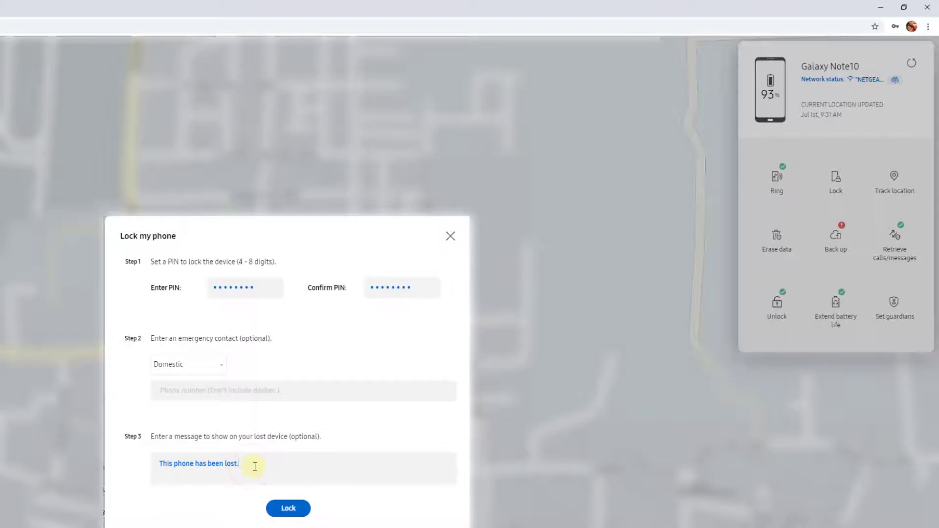
{"action": "type", "text": "Pl"}
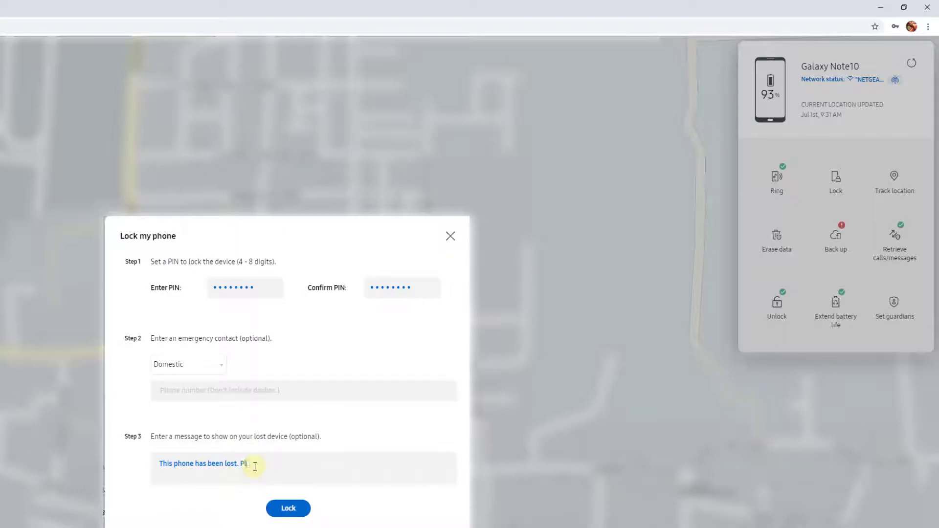
{"action": "type", "text": "ease return"}
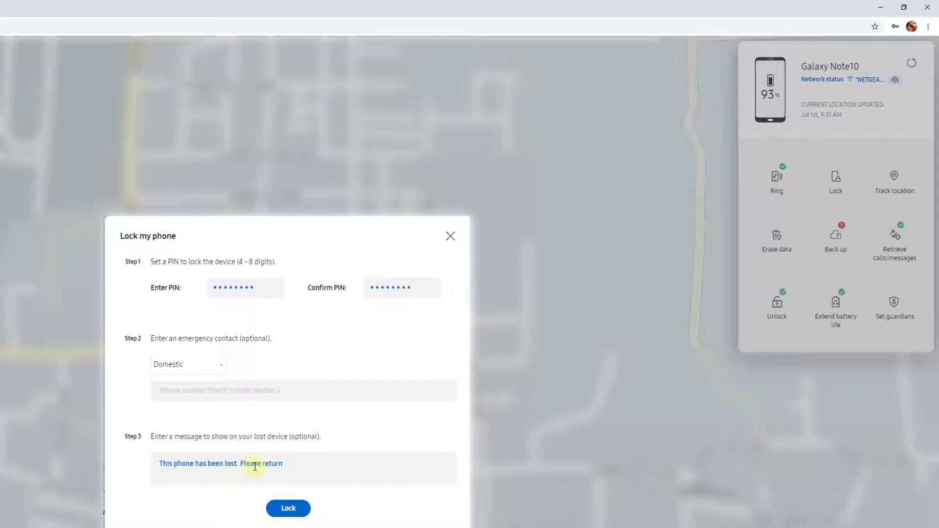
{"action": "type", "text": "to call this nu"}
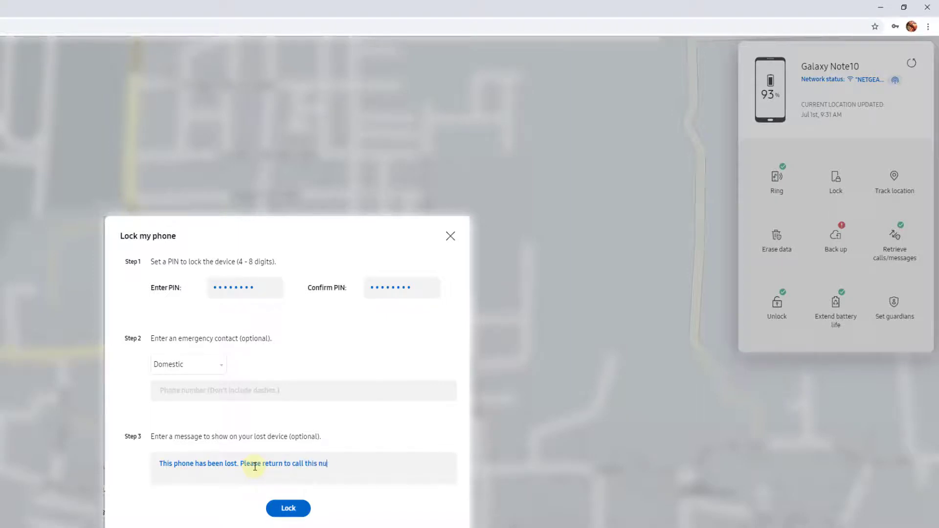
{"action": "type", "text": "mber :"}
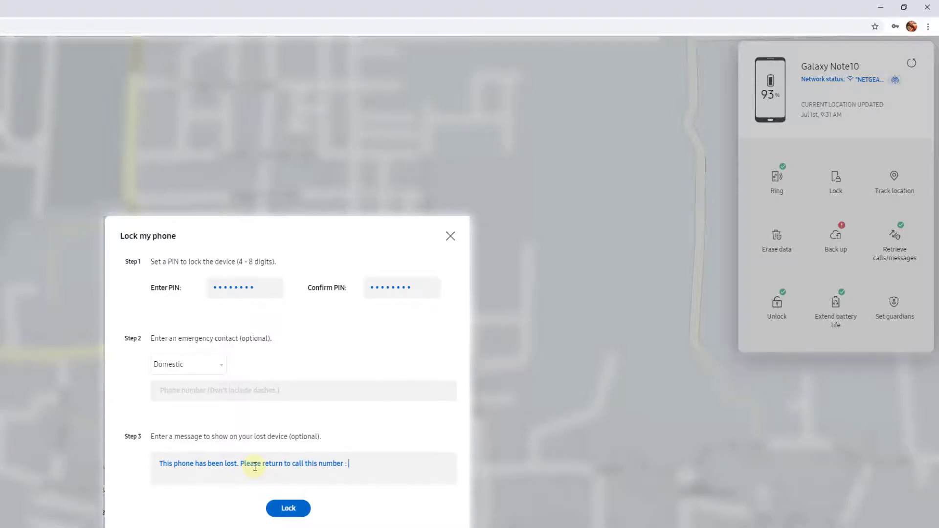
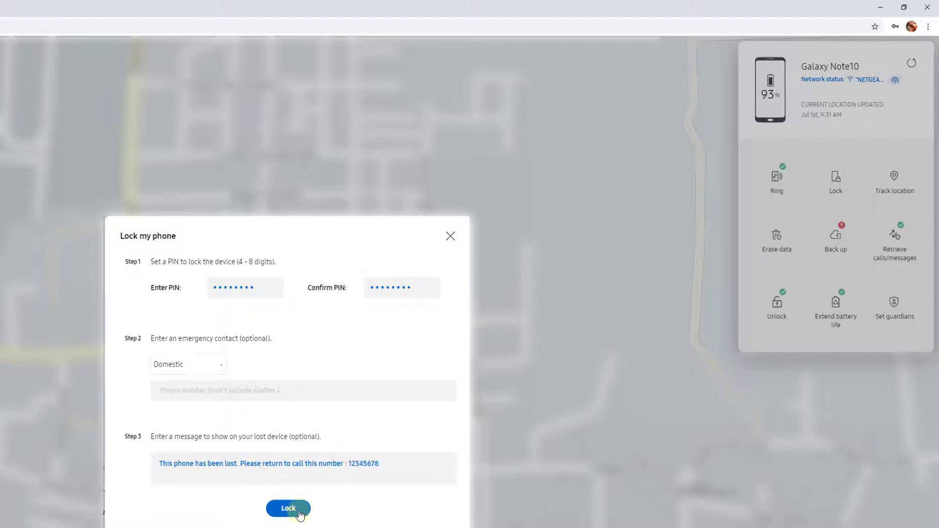
Step: Lock the Galaxy Note10 remotely and get the Locked and secured confirmation
{"action": "left_click", "coordinate": [288, 508]}
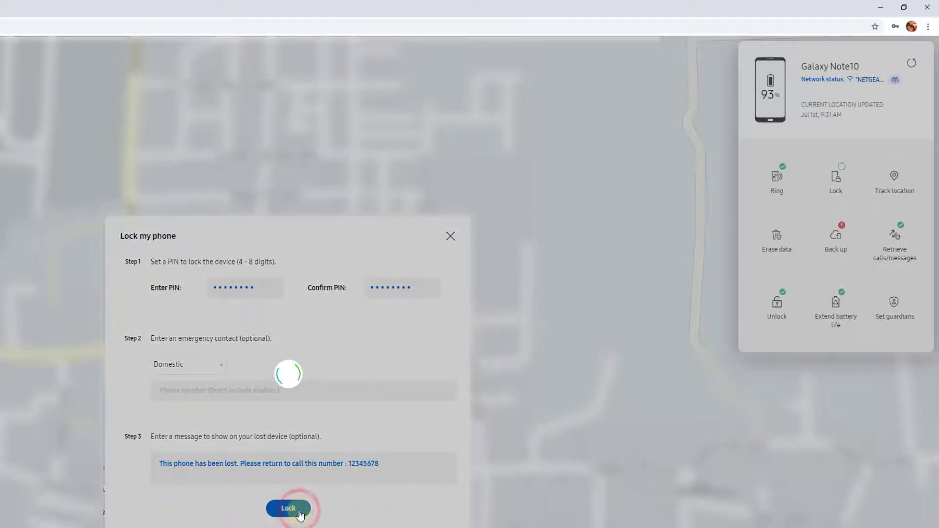
{"action": "left_click", "coordinate": [287, 508]}
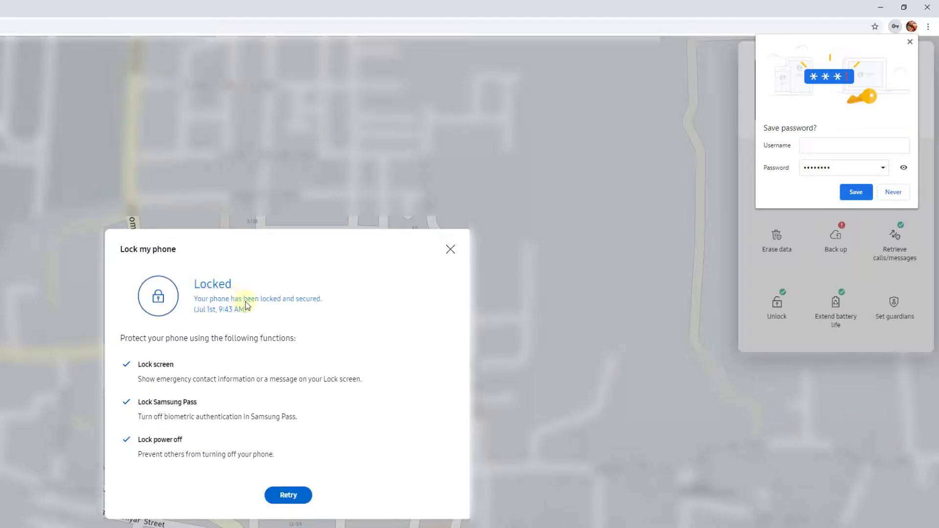
{"action": "mouse_move", "coordinate": [283, 316]}
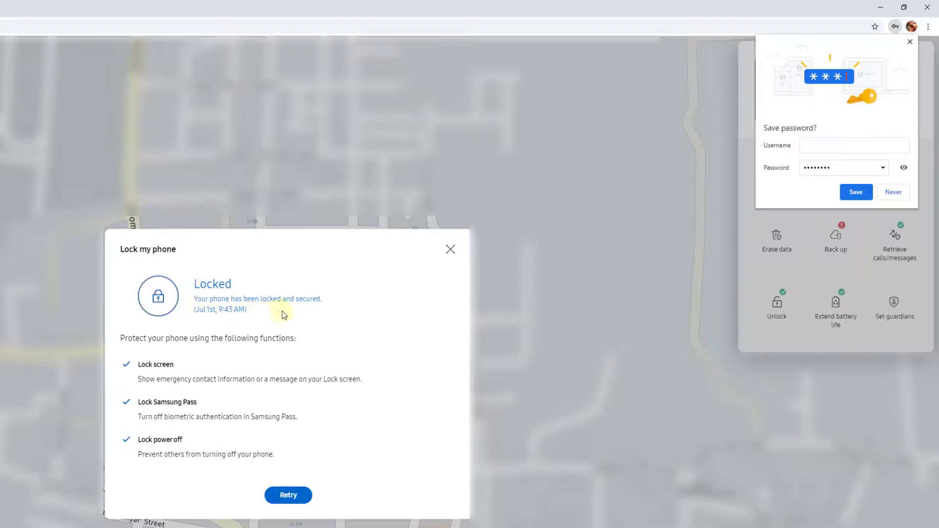
{"action": "mouse_move", "coordinate": [171, 356]}
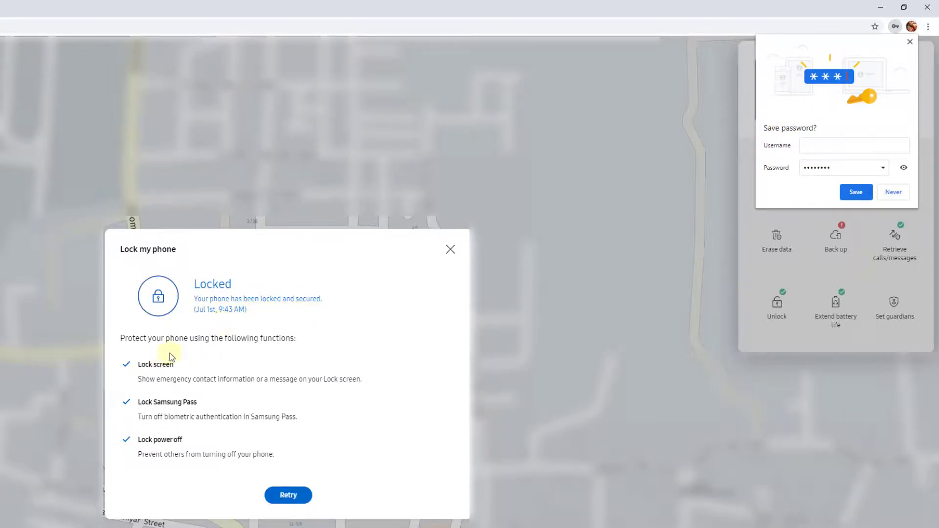
{"action": "mouse_move", "coordinate": [296, 349]}
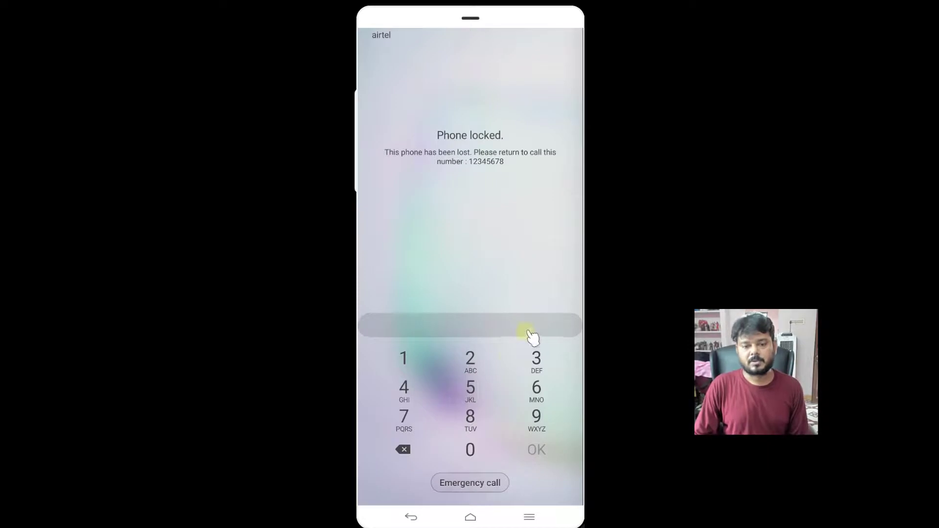
{"action": "mouse_move", "coordinate": [477, 180]}
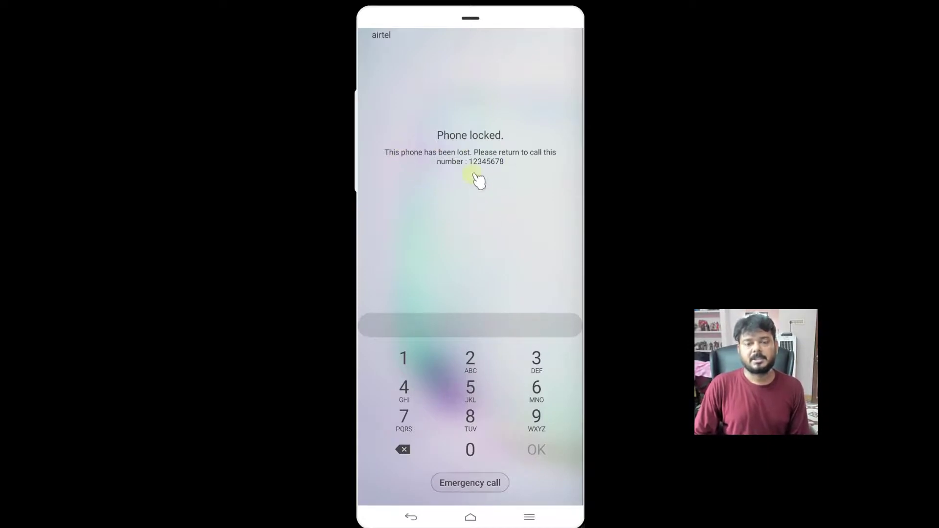
{"action": "mouse_move", "coordinate": [516, 149]}
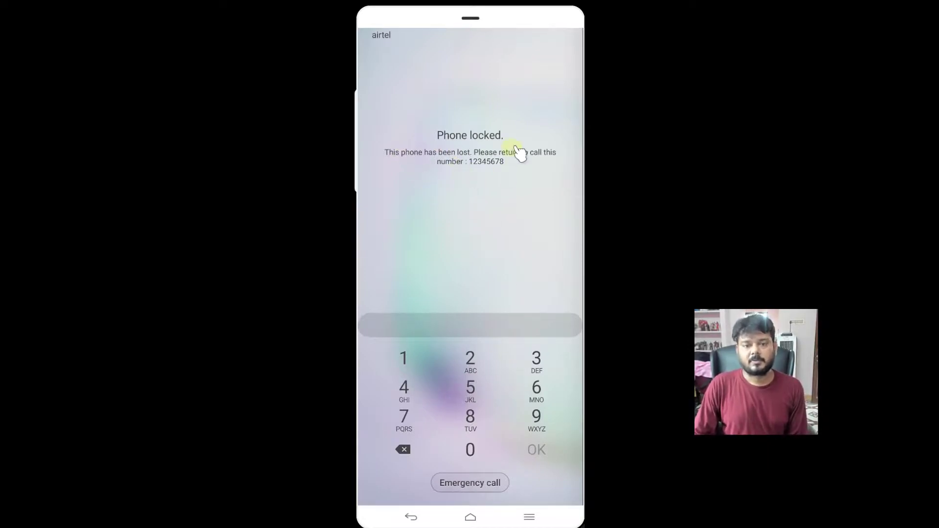
{"action": "mouse_move", "coordinate": [545, 164]}
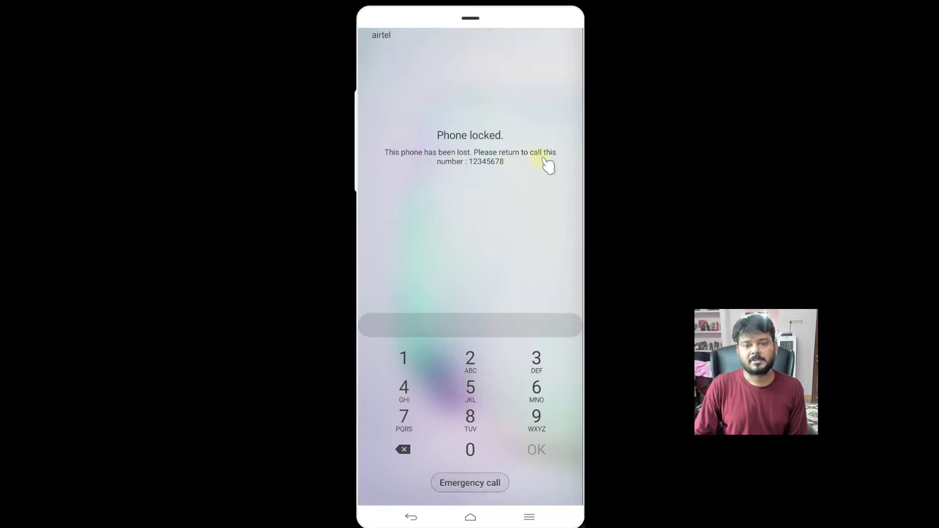
{"action": "mouse_move", "coordinate": [491, 356]}
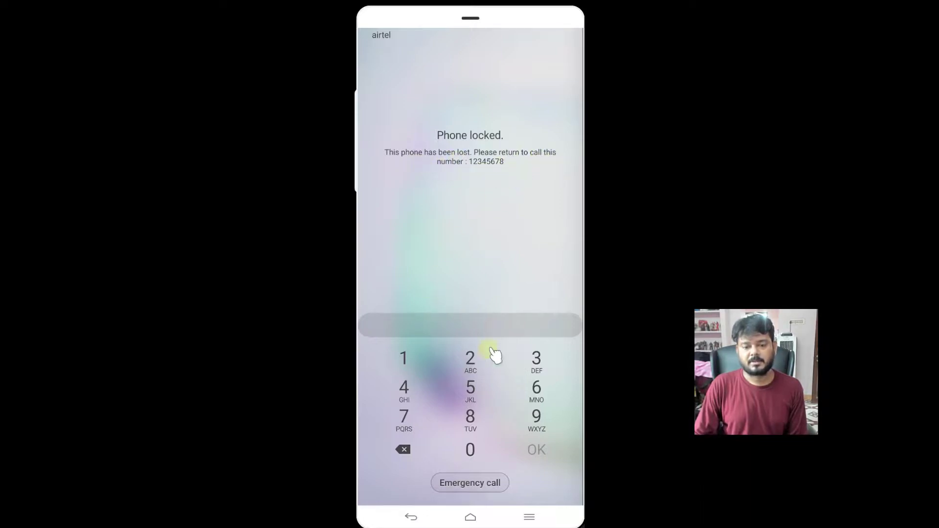
{"action": "mouse_move", "coordinate": [513, 396]}
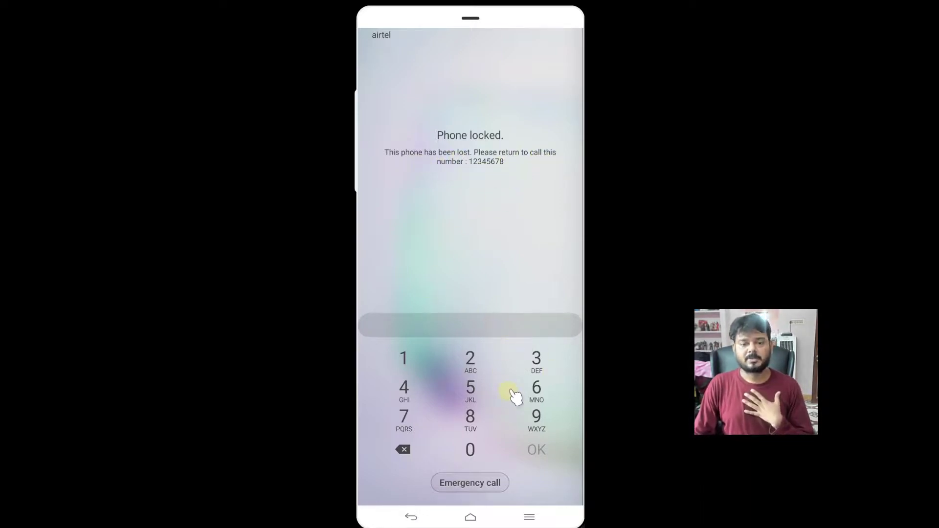
{"action": "mouse_move", "coordinate": [536, 414]}
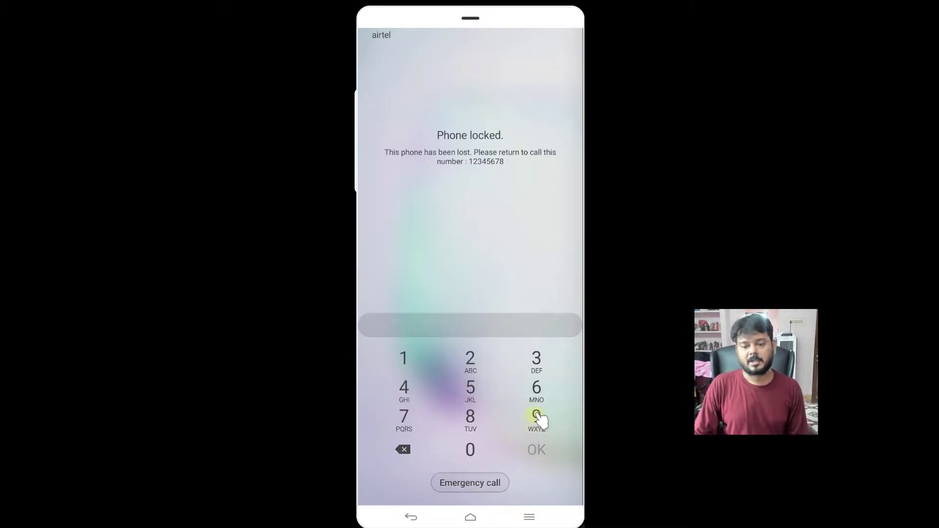
Step: Enter the PIN on the locked phone's keypad and unlock it back to Biometrics and security
{"action": "left_click", "coordinate": [471, 417]}
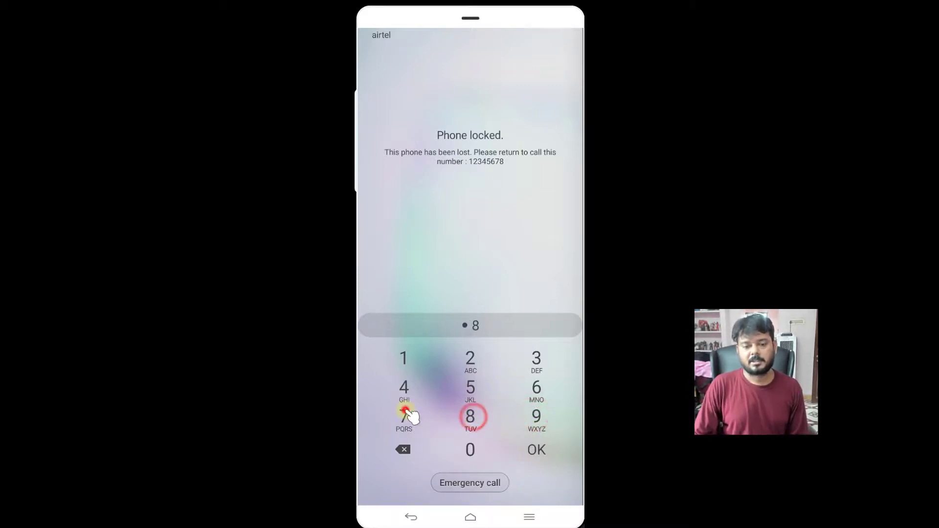
{"action": "left_click", "coordinate": [471, 387]}
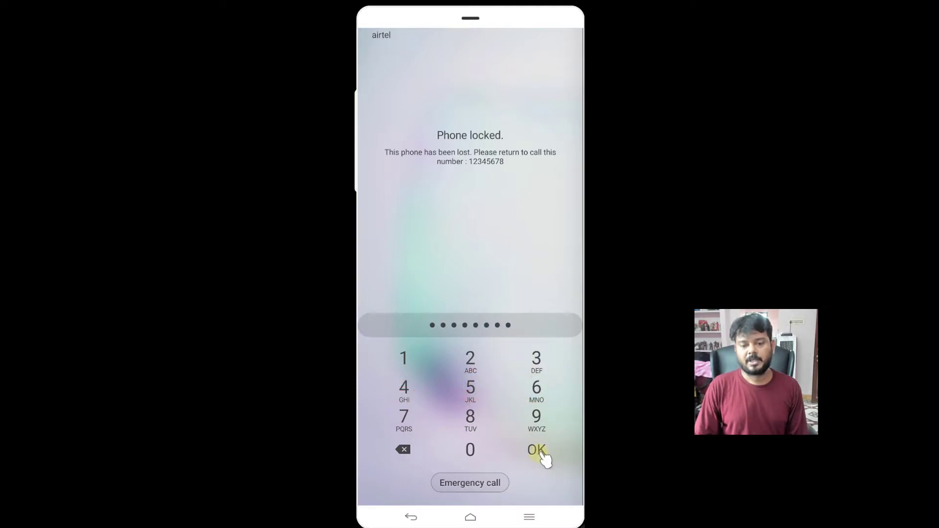
{"action": "left_click", "coordinate": [535, 450]}
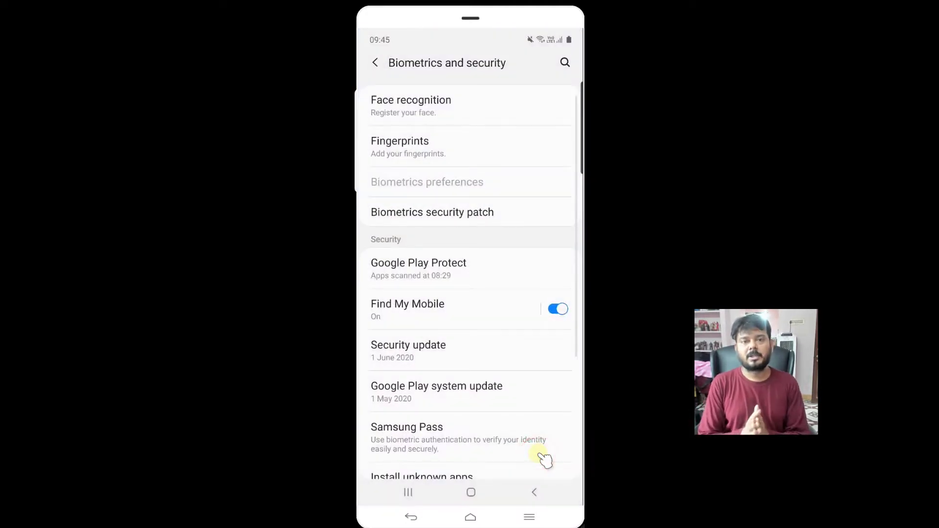